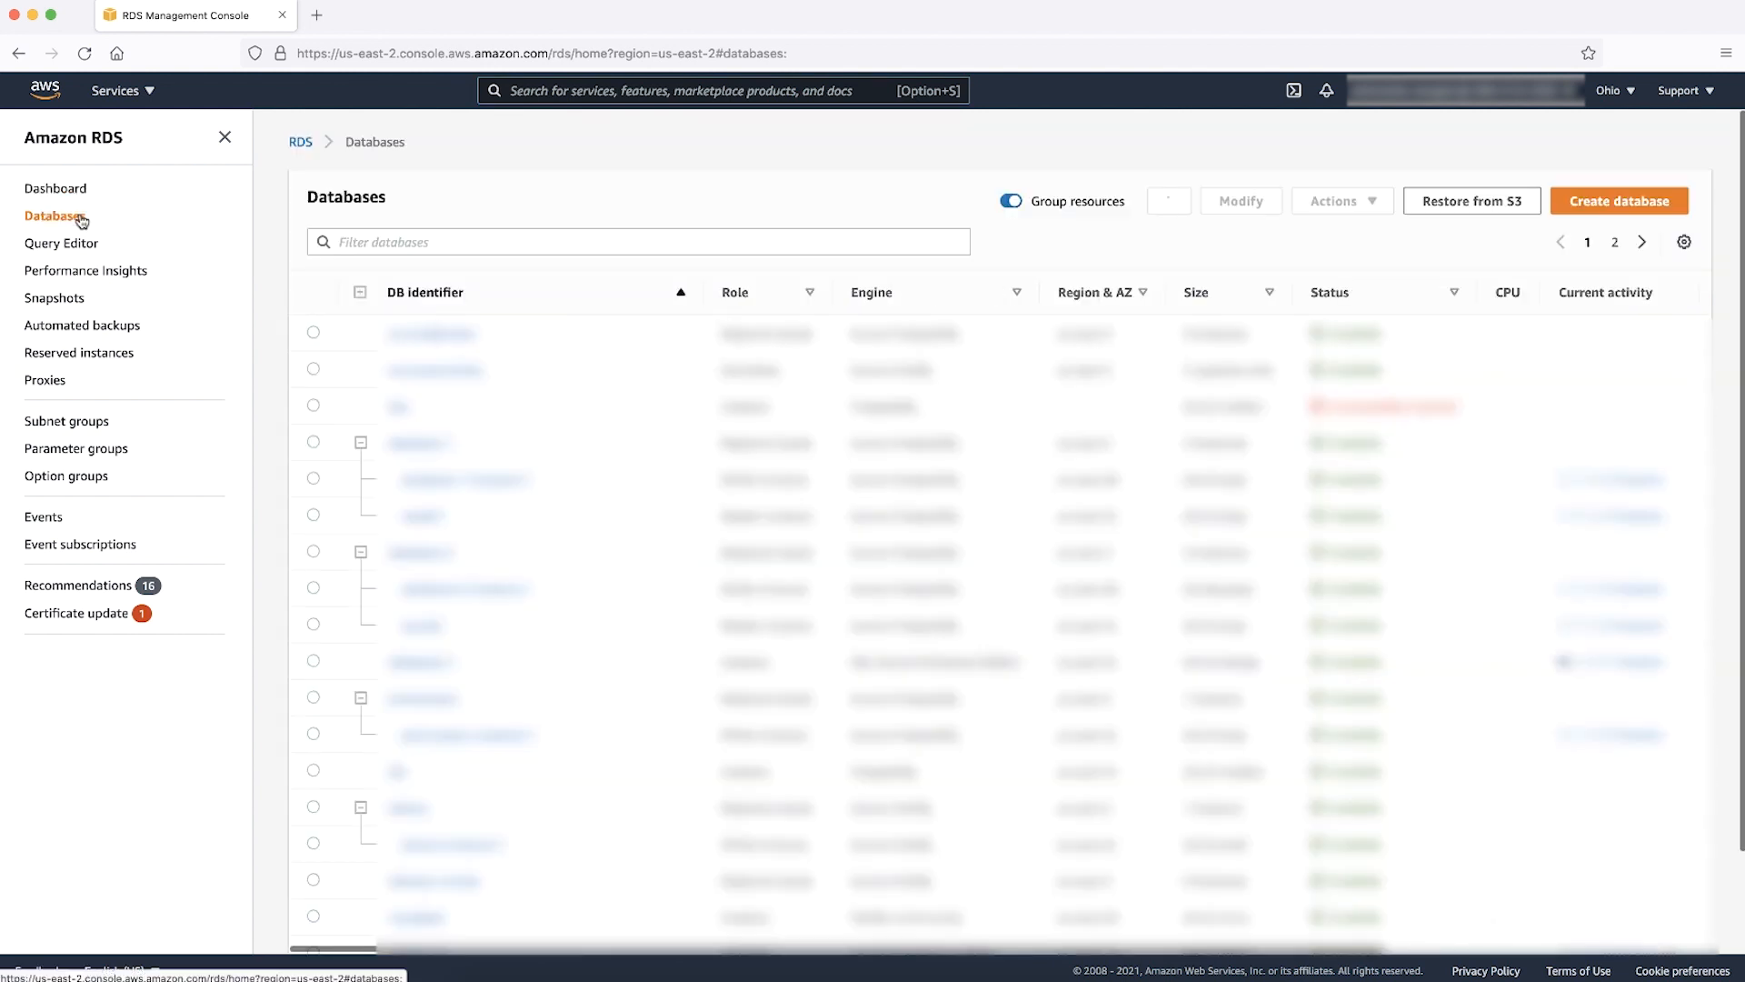
Switch from the RDS Databases page to a SQL Developer worksheet on the ORCL19C connection.
text(or)
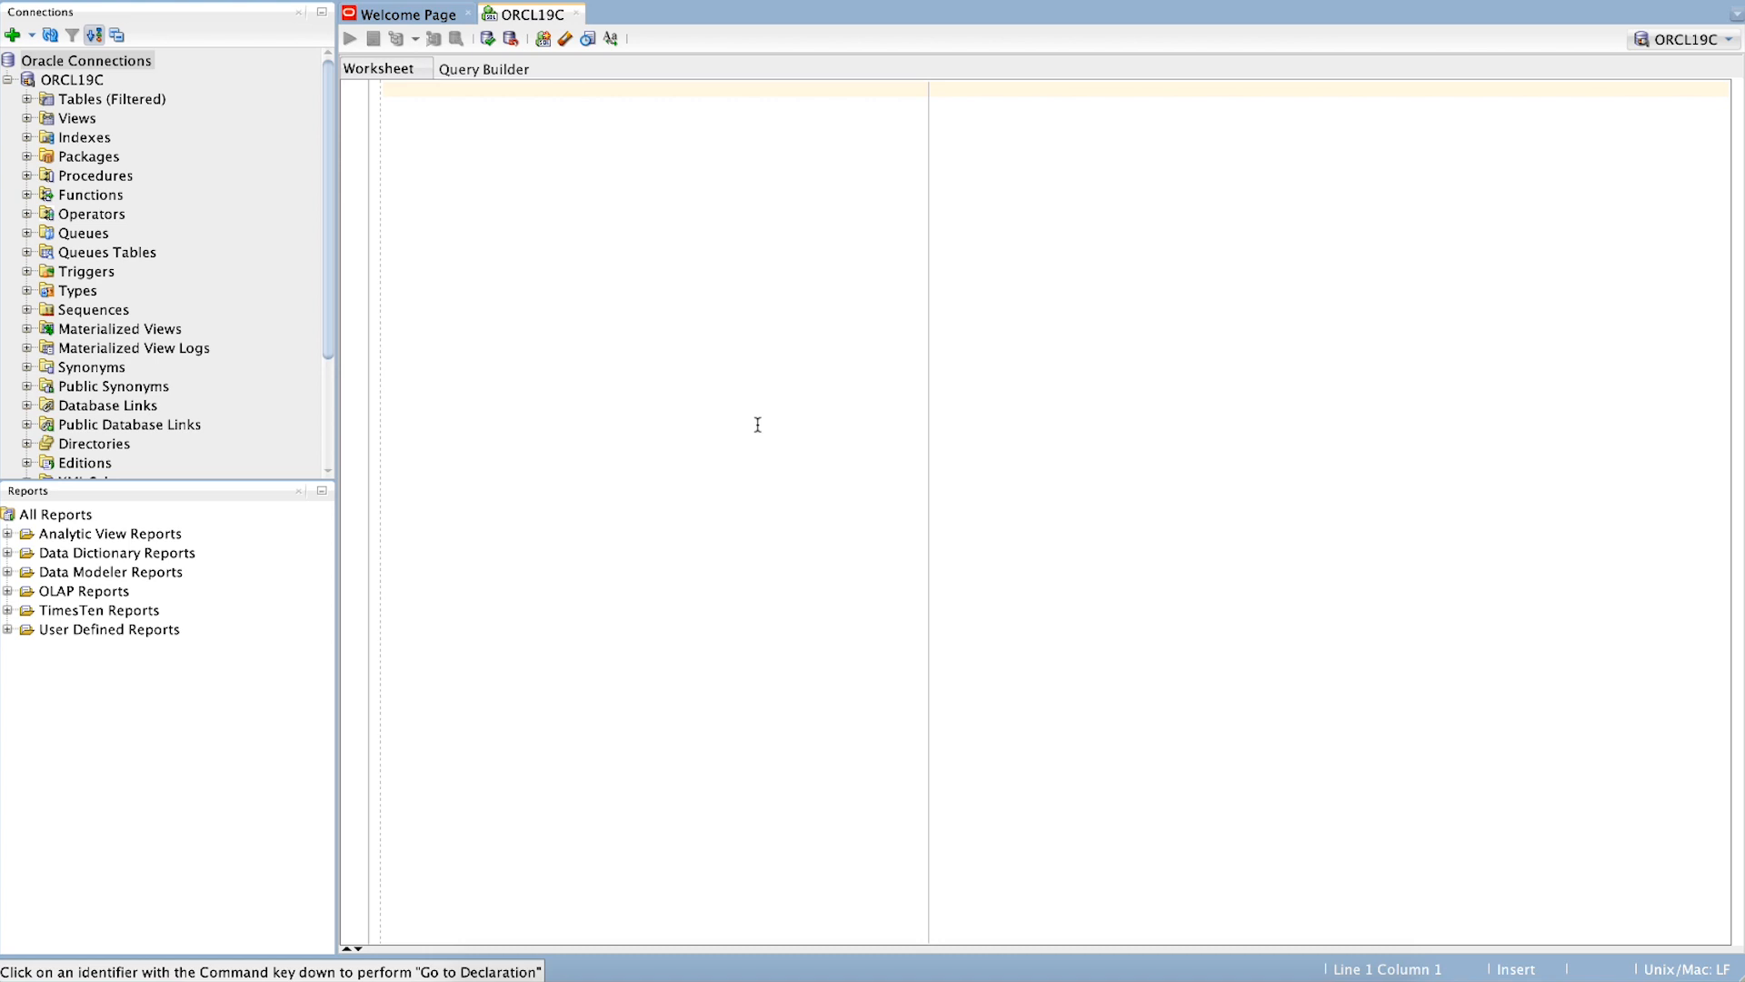
Query rds_configuration for archivelog retention (48 hours) and v$archived_log size (about 0.61 GB).
text(SELECT value FROM rdsadmin.rds_configuration WHERE name ='archivelog retention hours';)
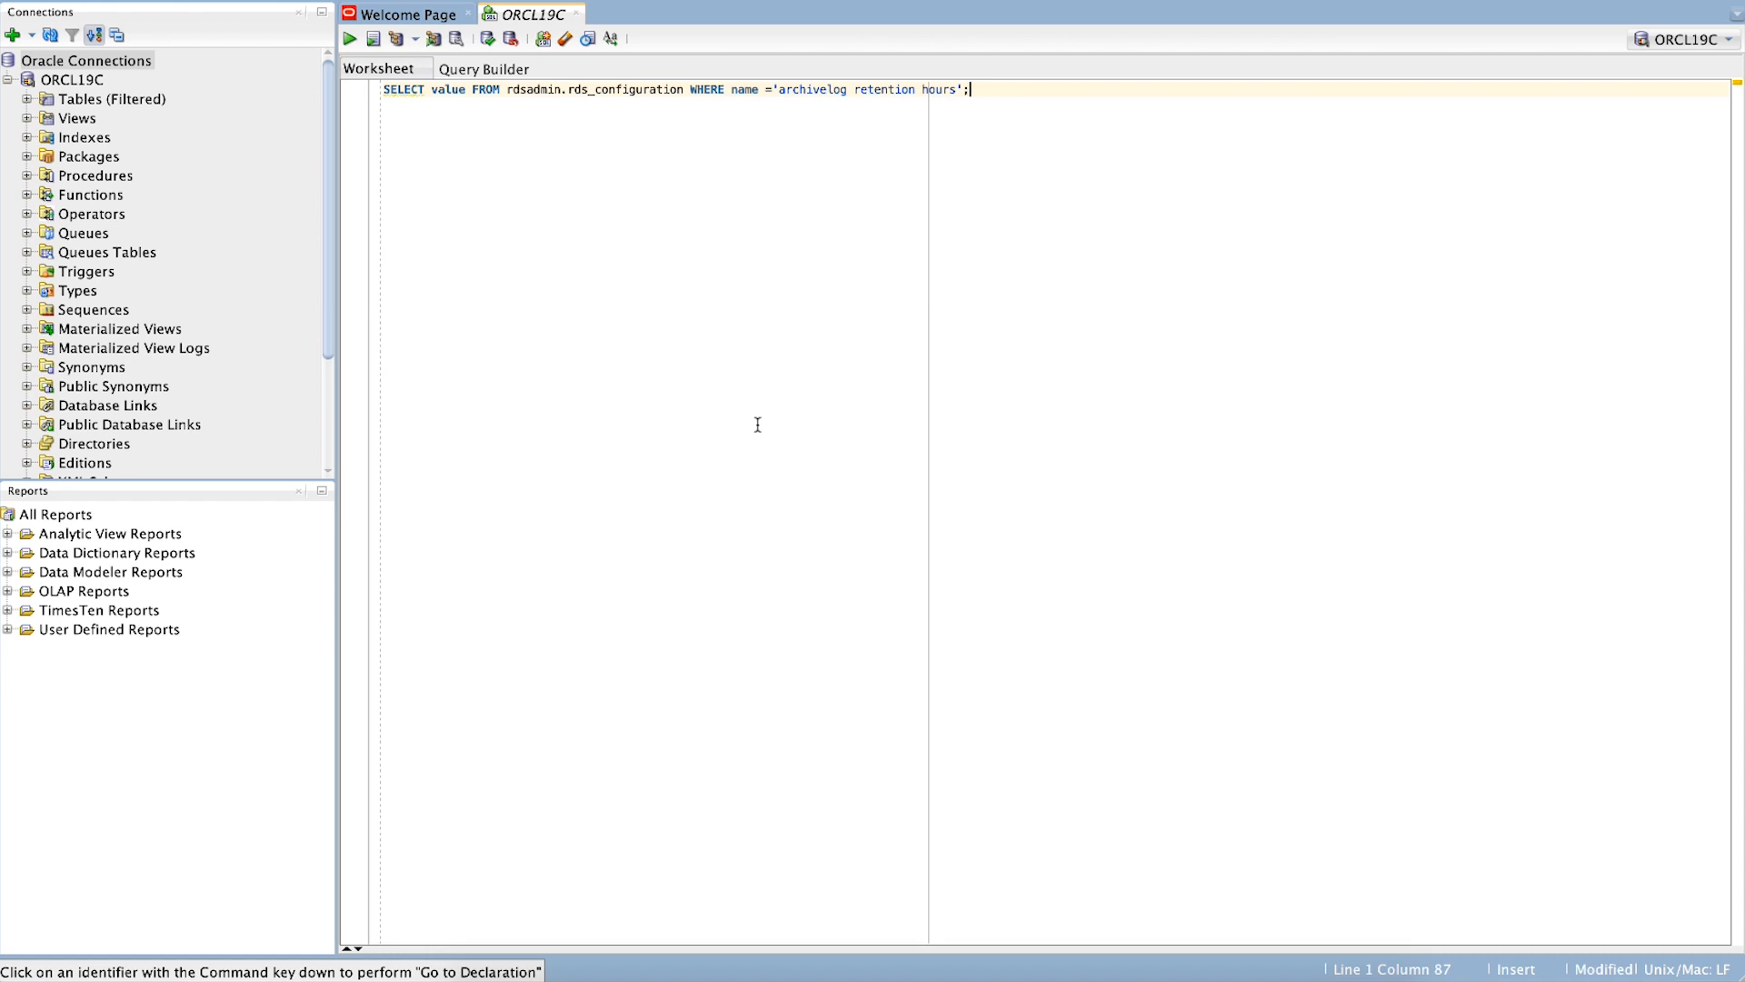
click(351, 38)
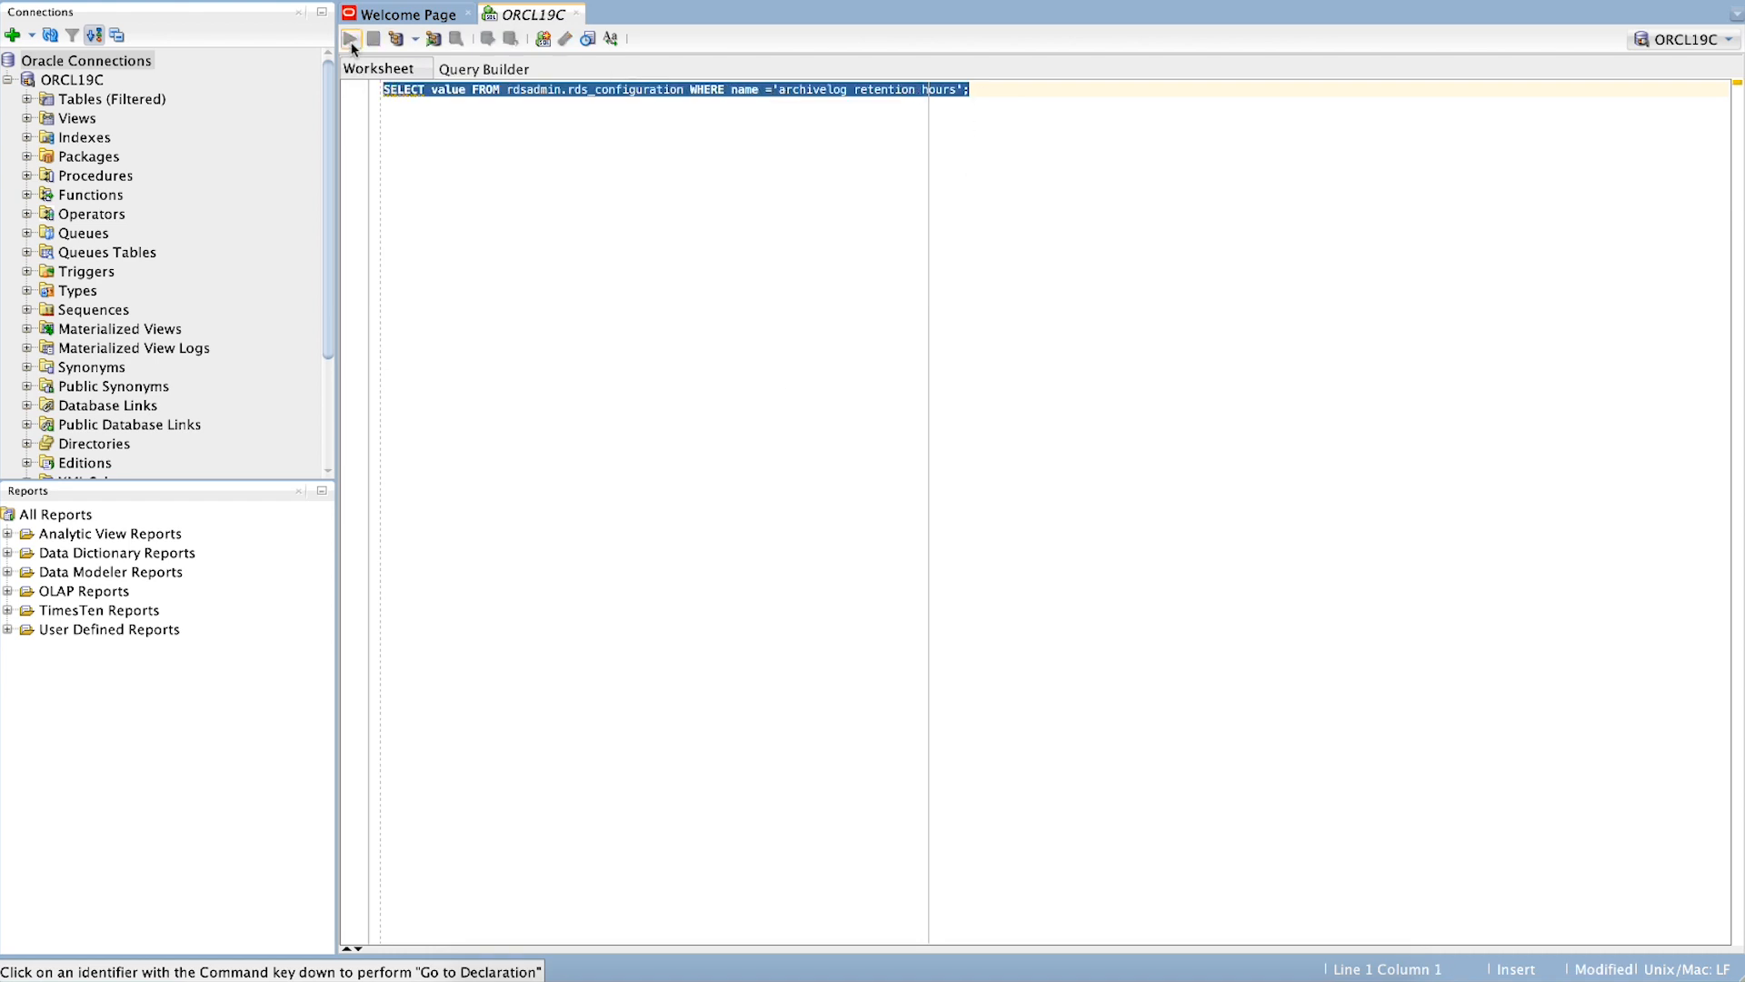
click(351, 39)
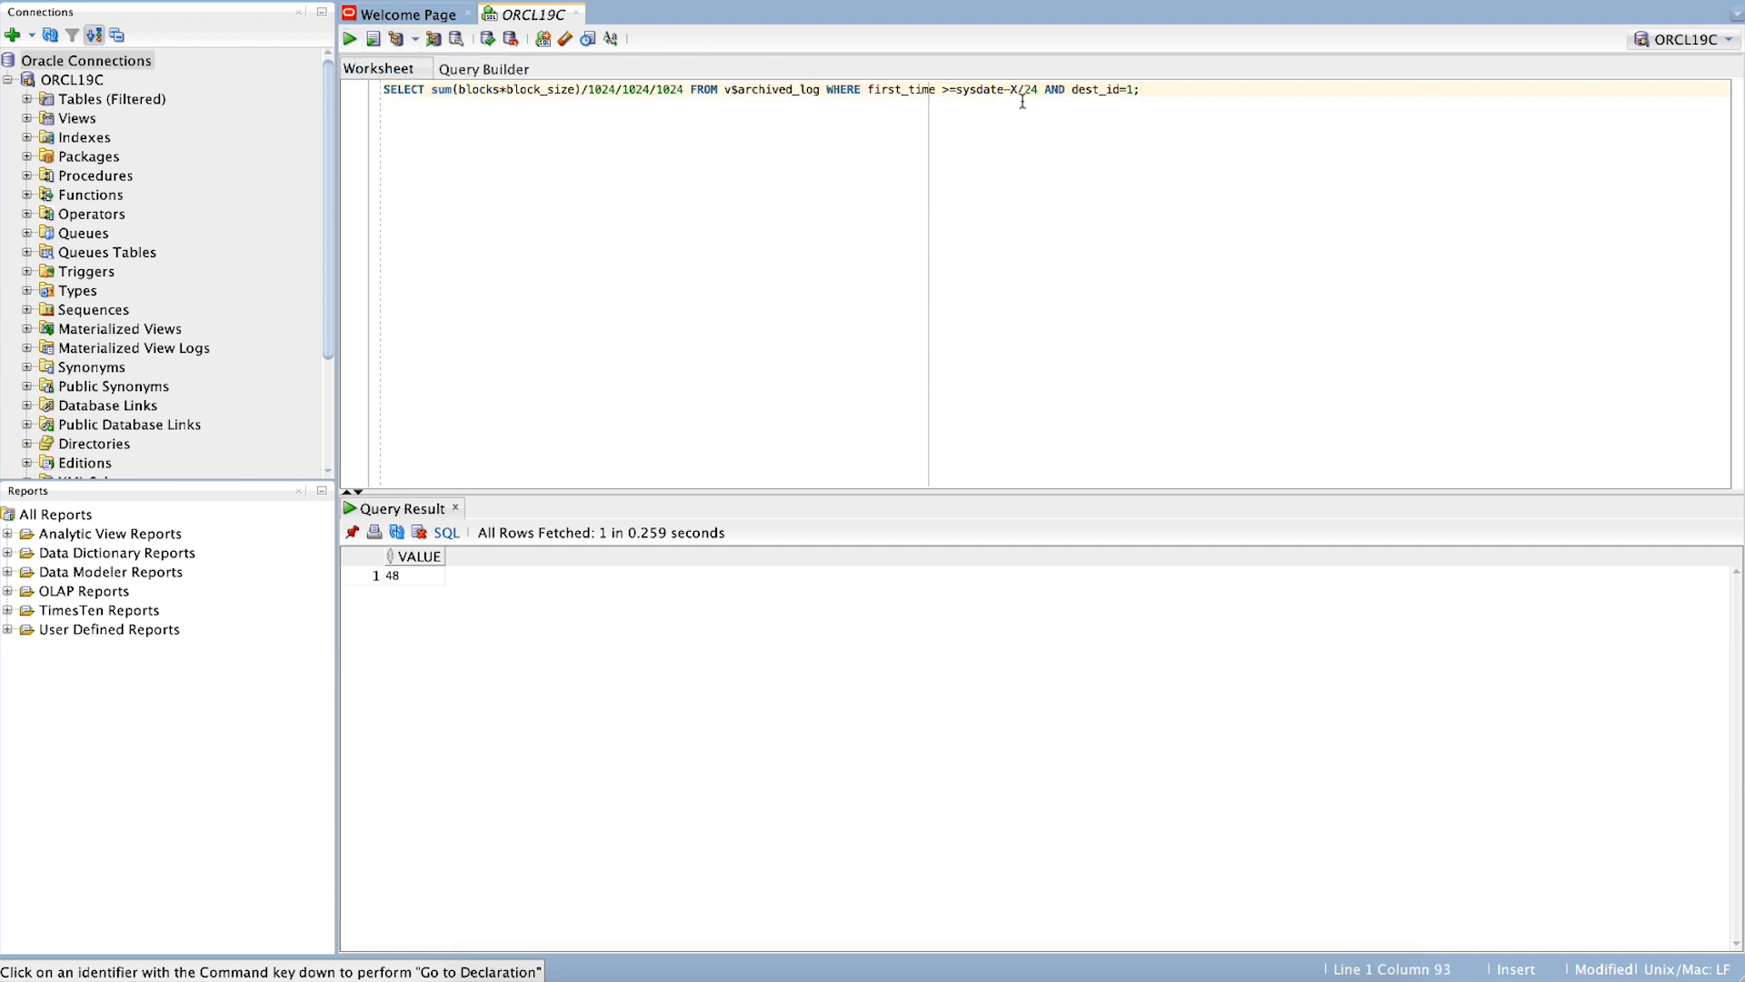
text(48)
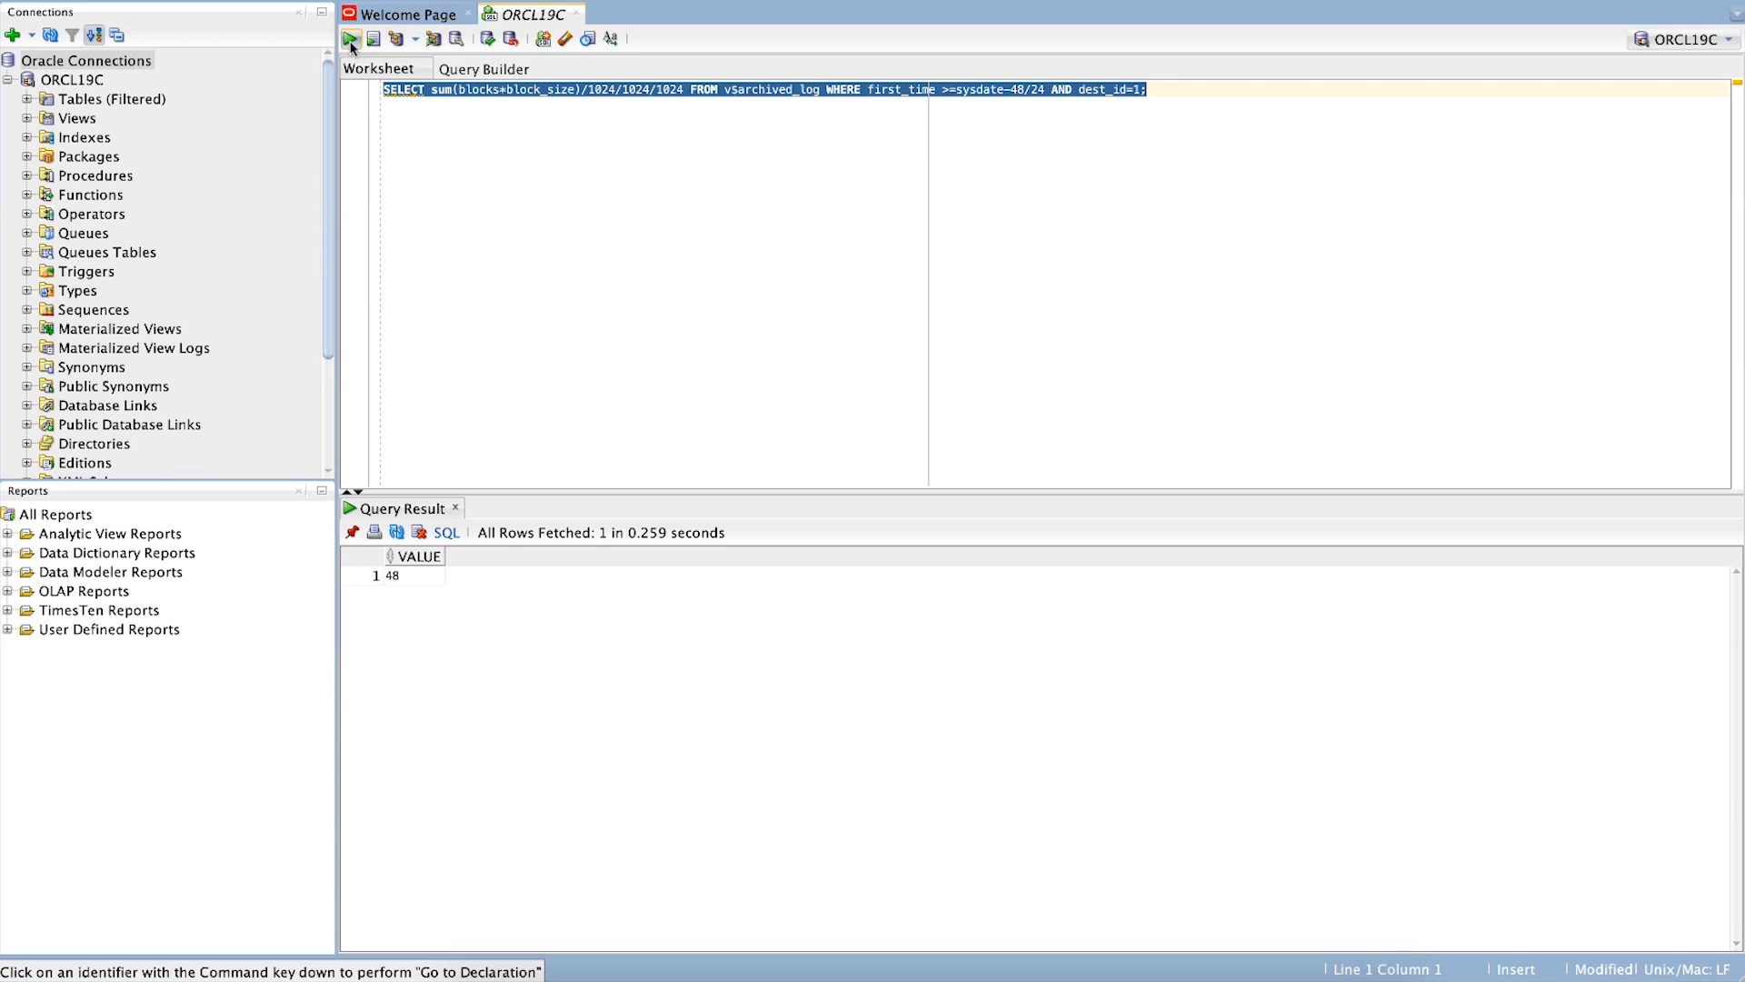
click(351, 38)
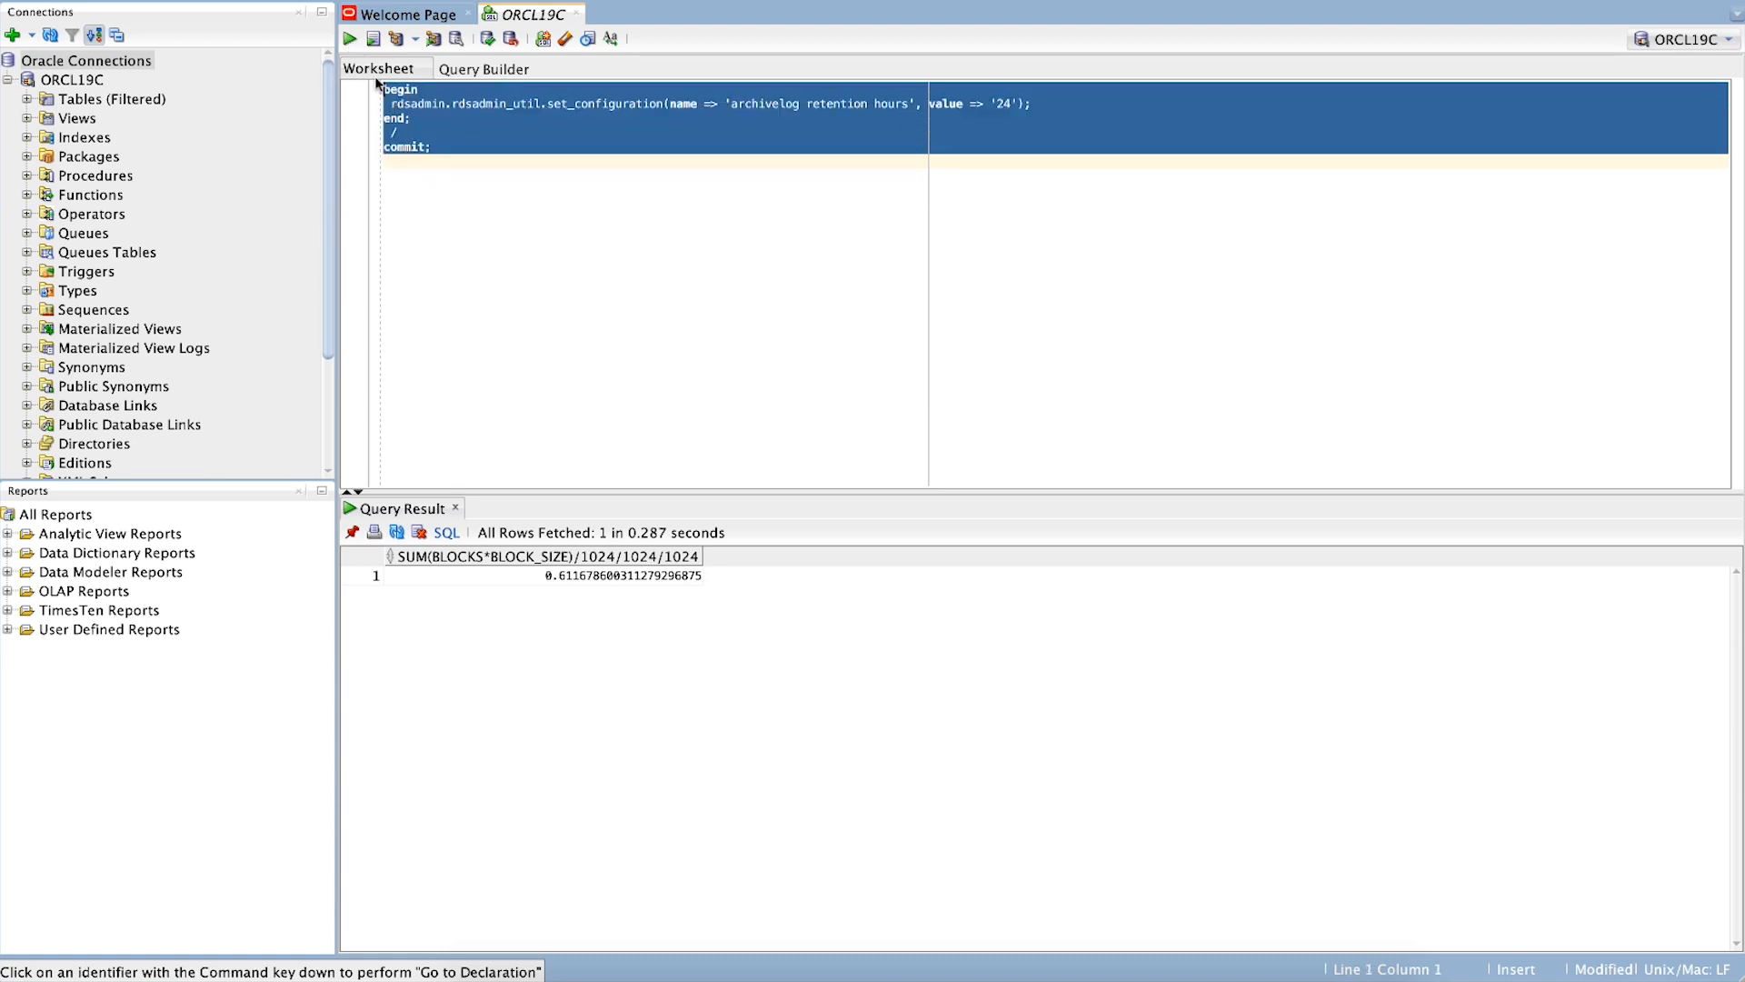
Run the rdsadmin_util.set_configuration block for 24-hour retention and commit it.
click(375, 38)
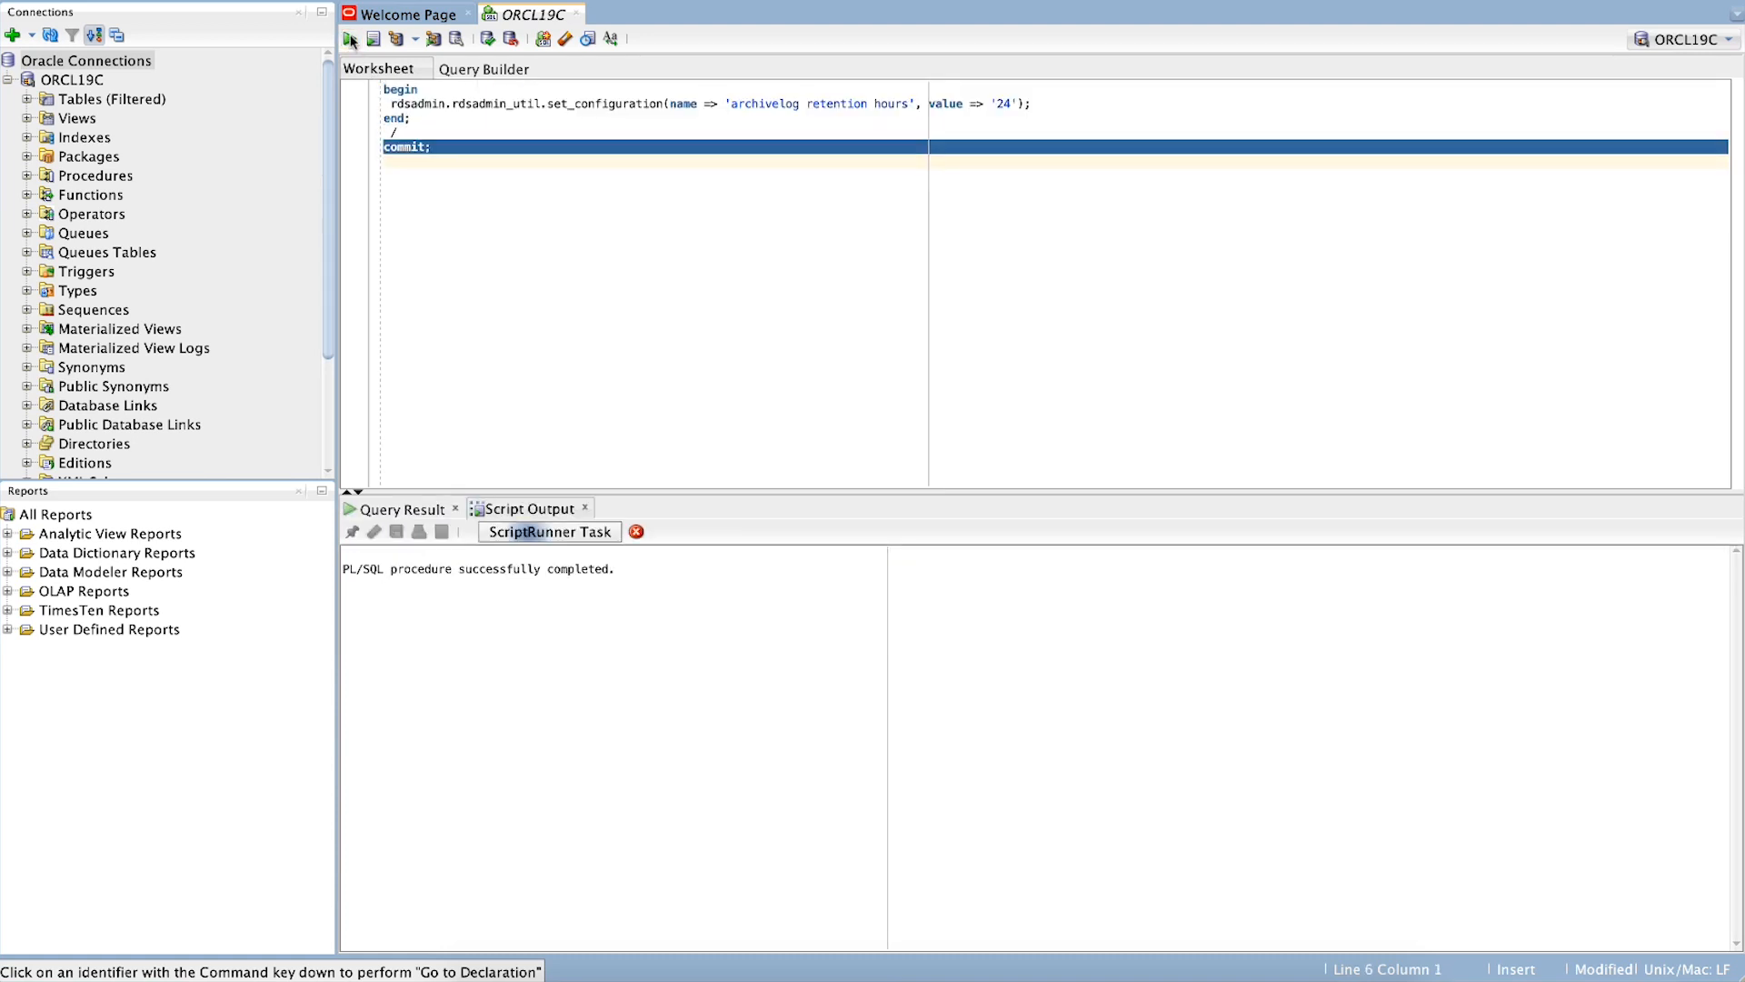
click(375, 38)
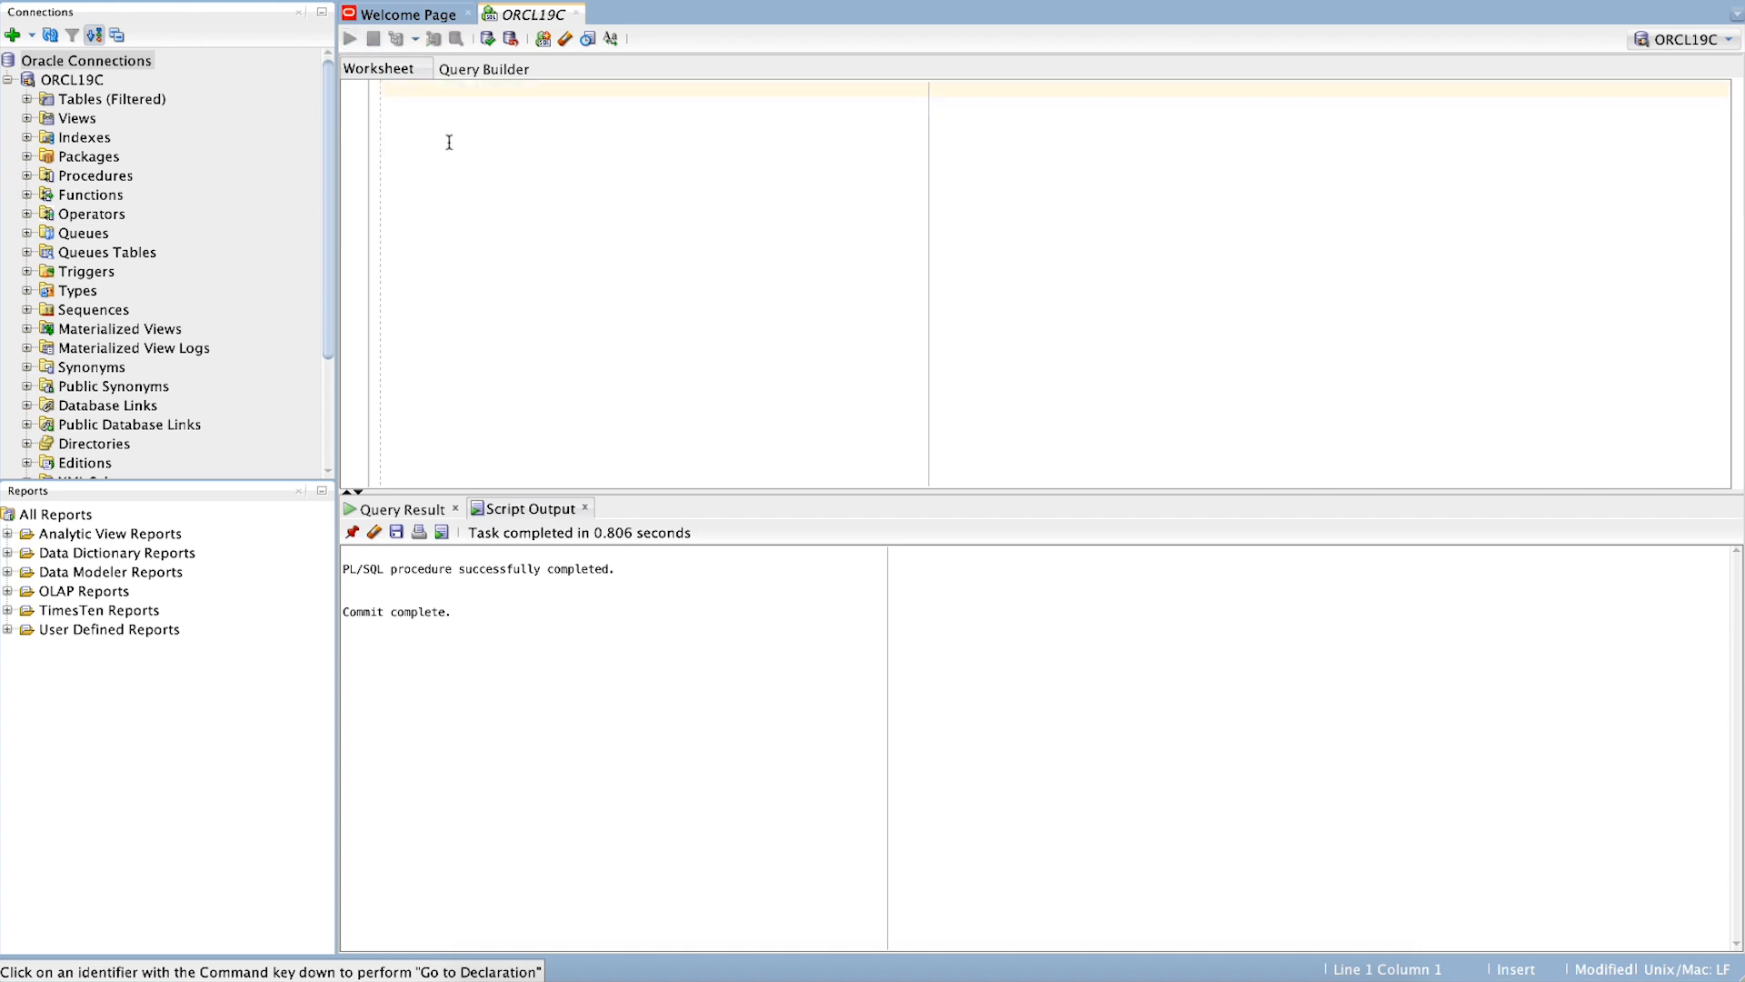
List DATA_PUMP_DIR with RDS_FILE_UTIL.LISTDIR by mtime and select the utl_file.fremove statement.
text(SELECT * FROM TABLE(RDSADMIN.RDS_FILE_UTIL.LISTDIR('DATA_PUMP_DIR')) ORDER by mtime;)
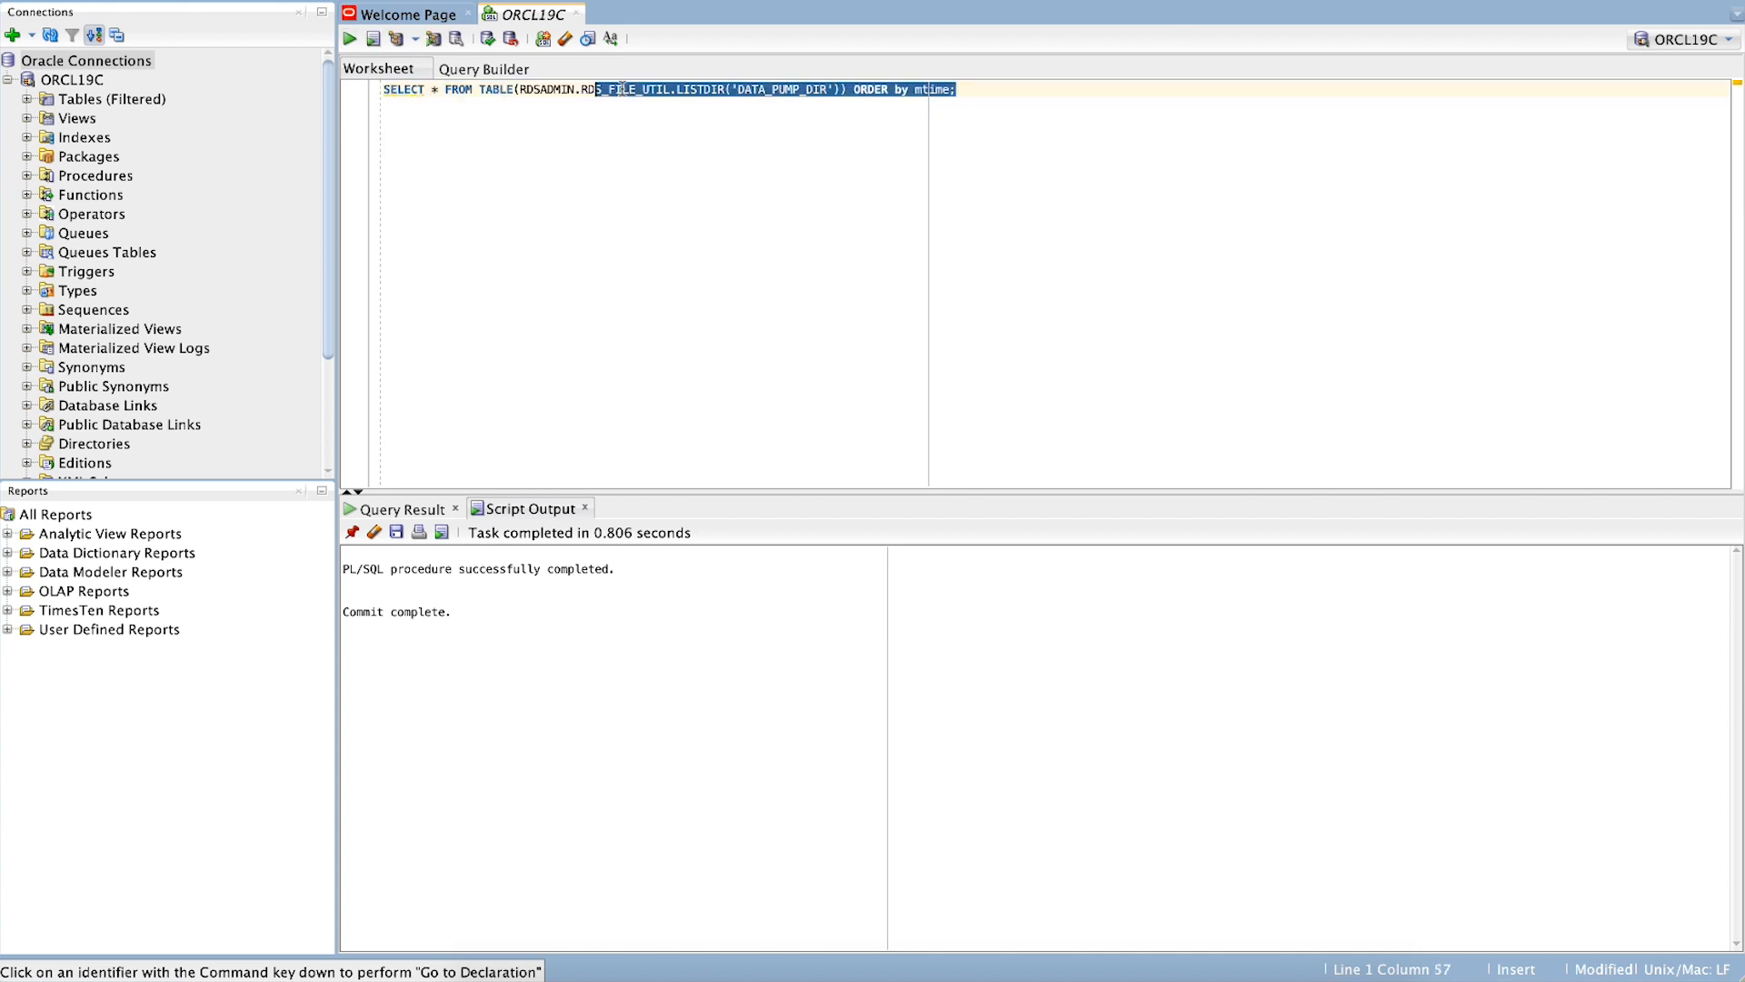
click(349, 38)
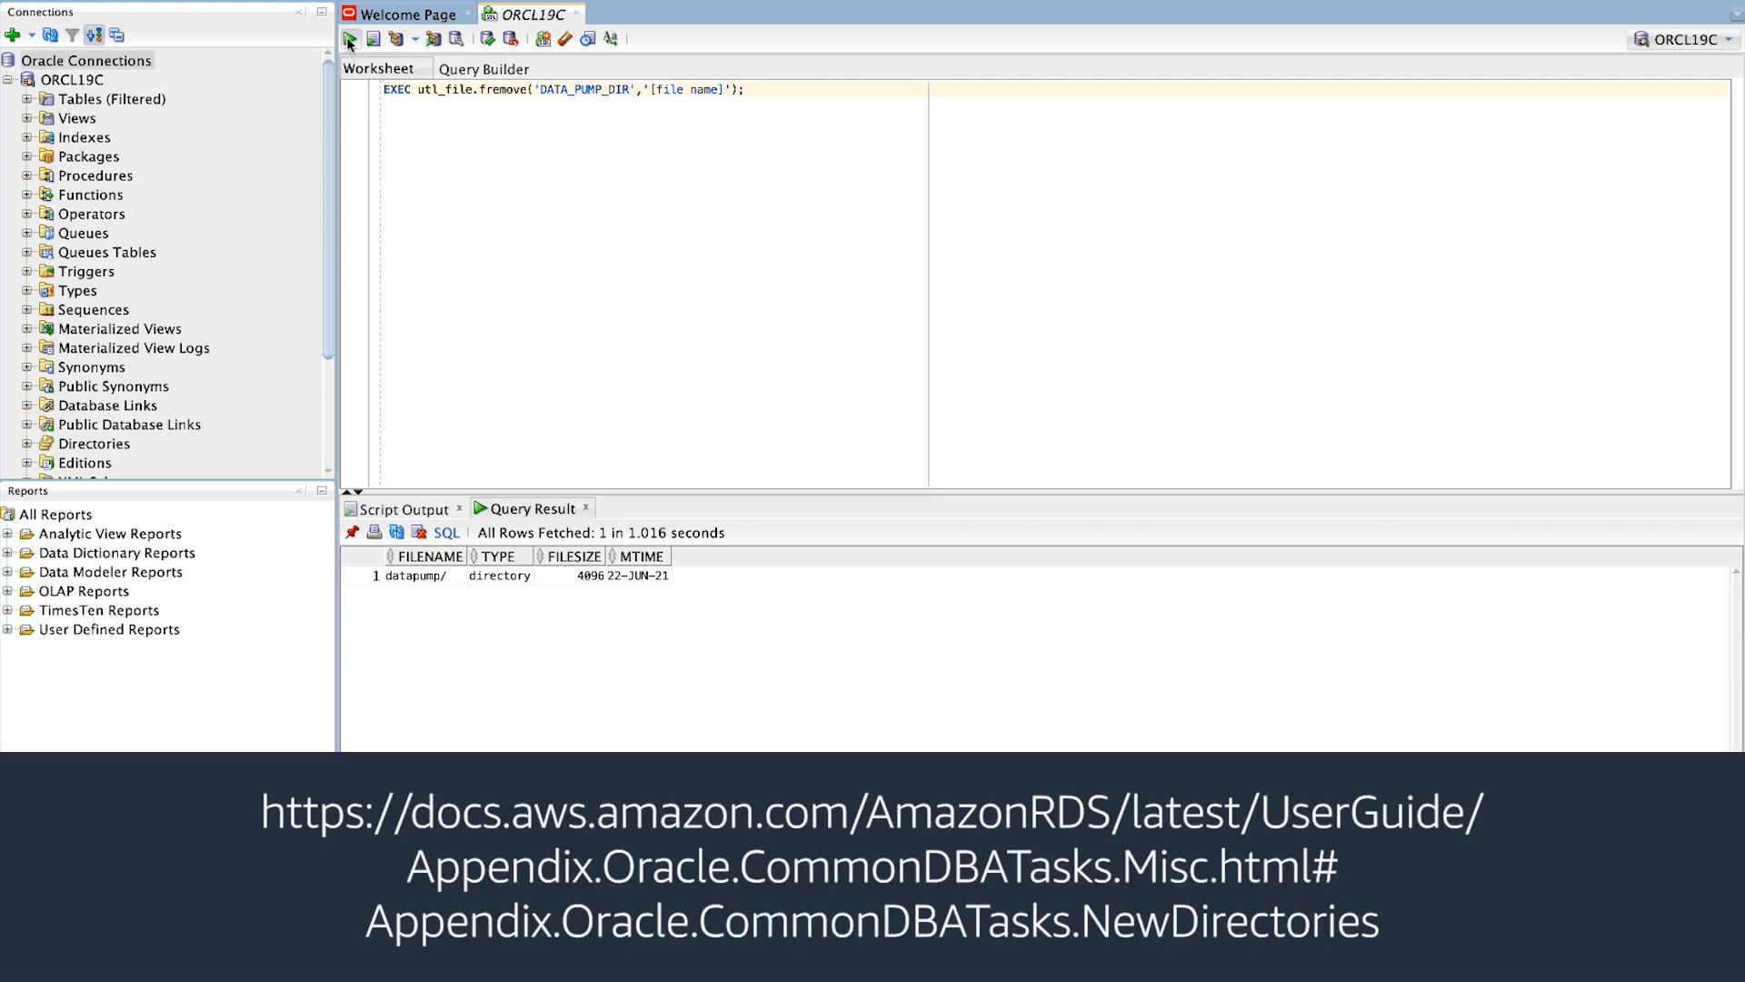
triple_click(561, 89)
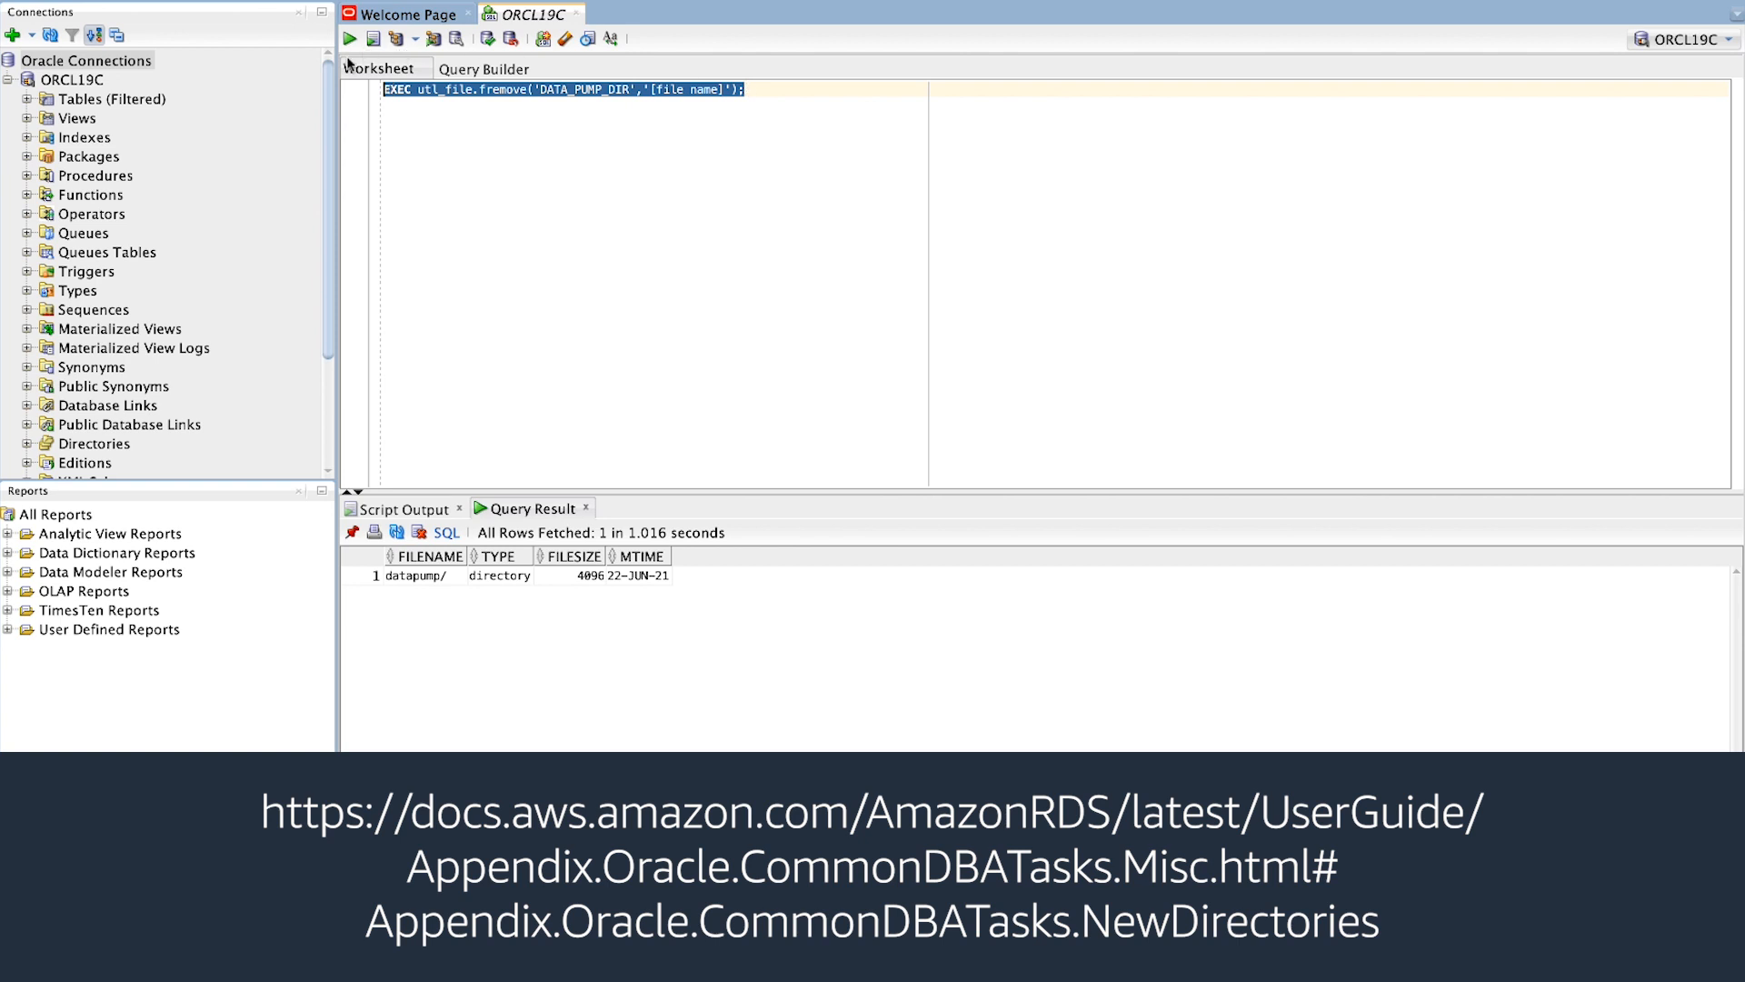
mouse_move(349, 38)
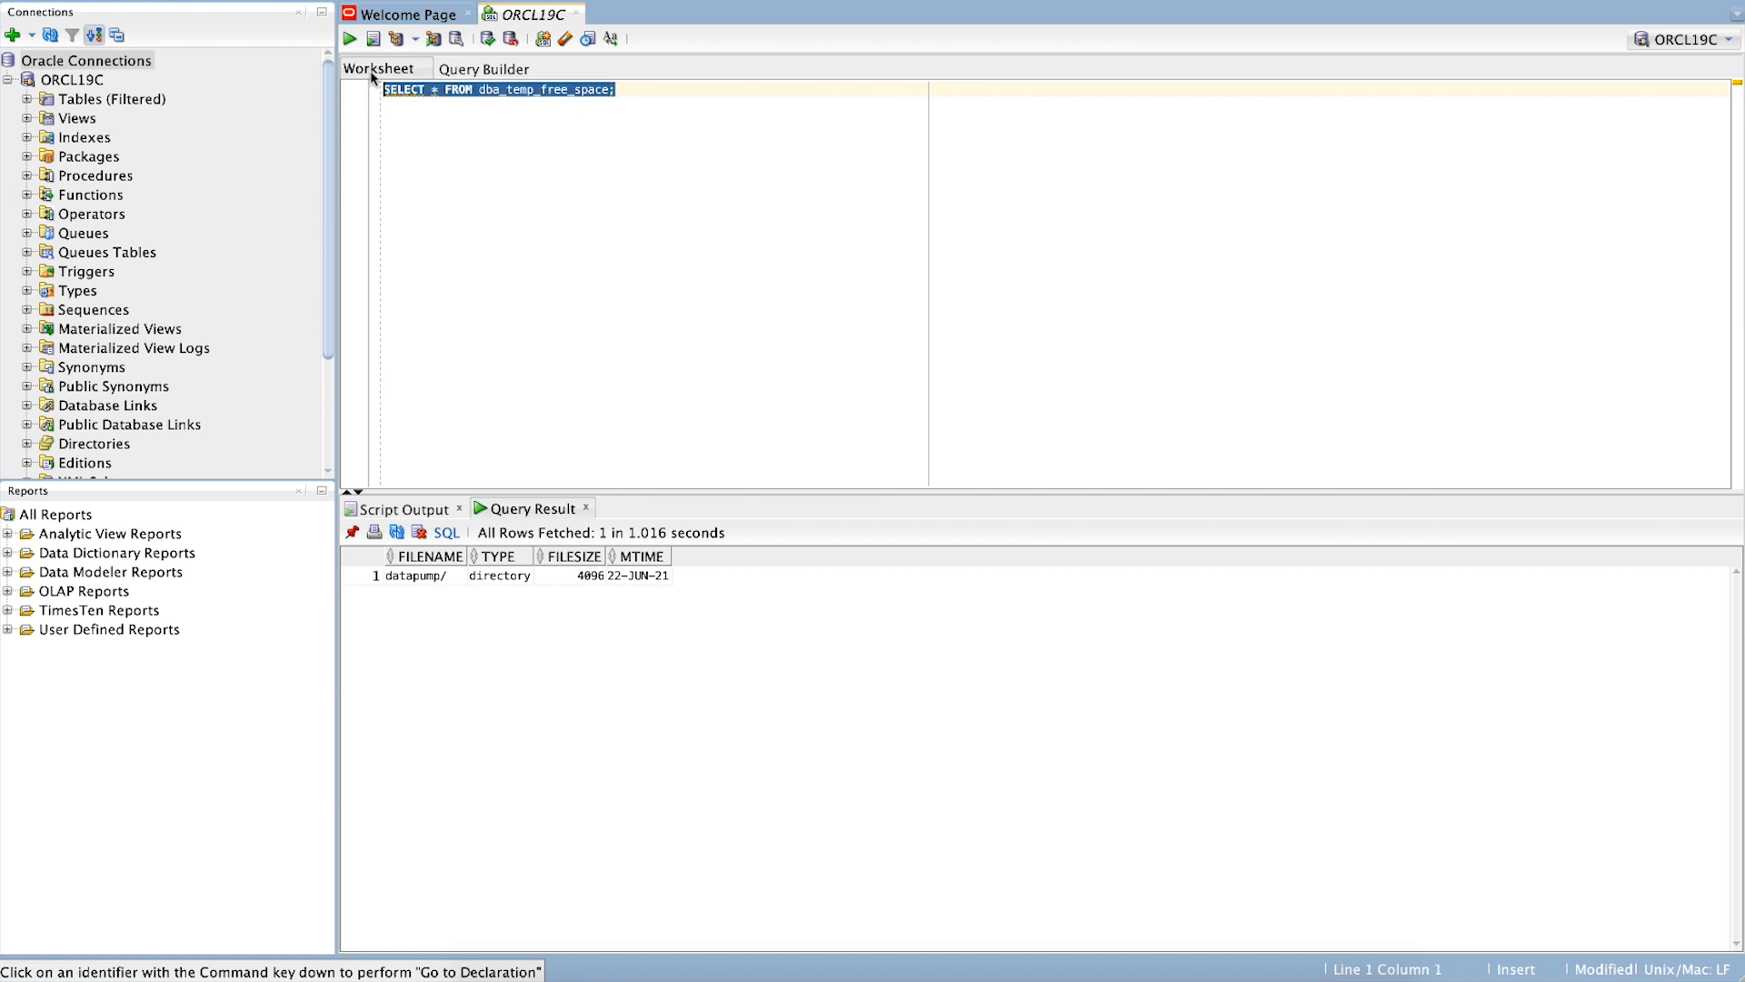
Check dba_temp_free_space, resize TEMP to 10g, and list v$sort_usage temporary segments.
click(349, 38)
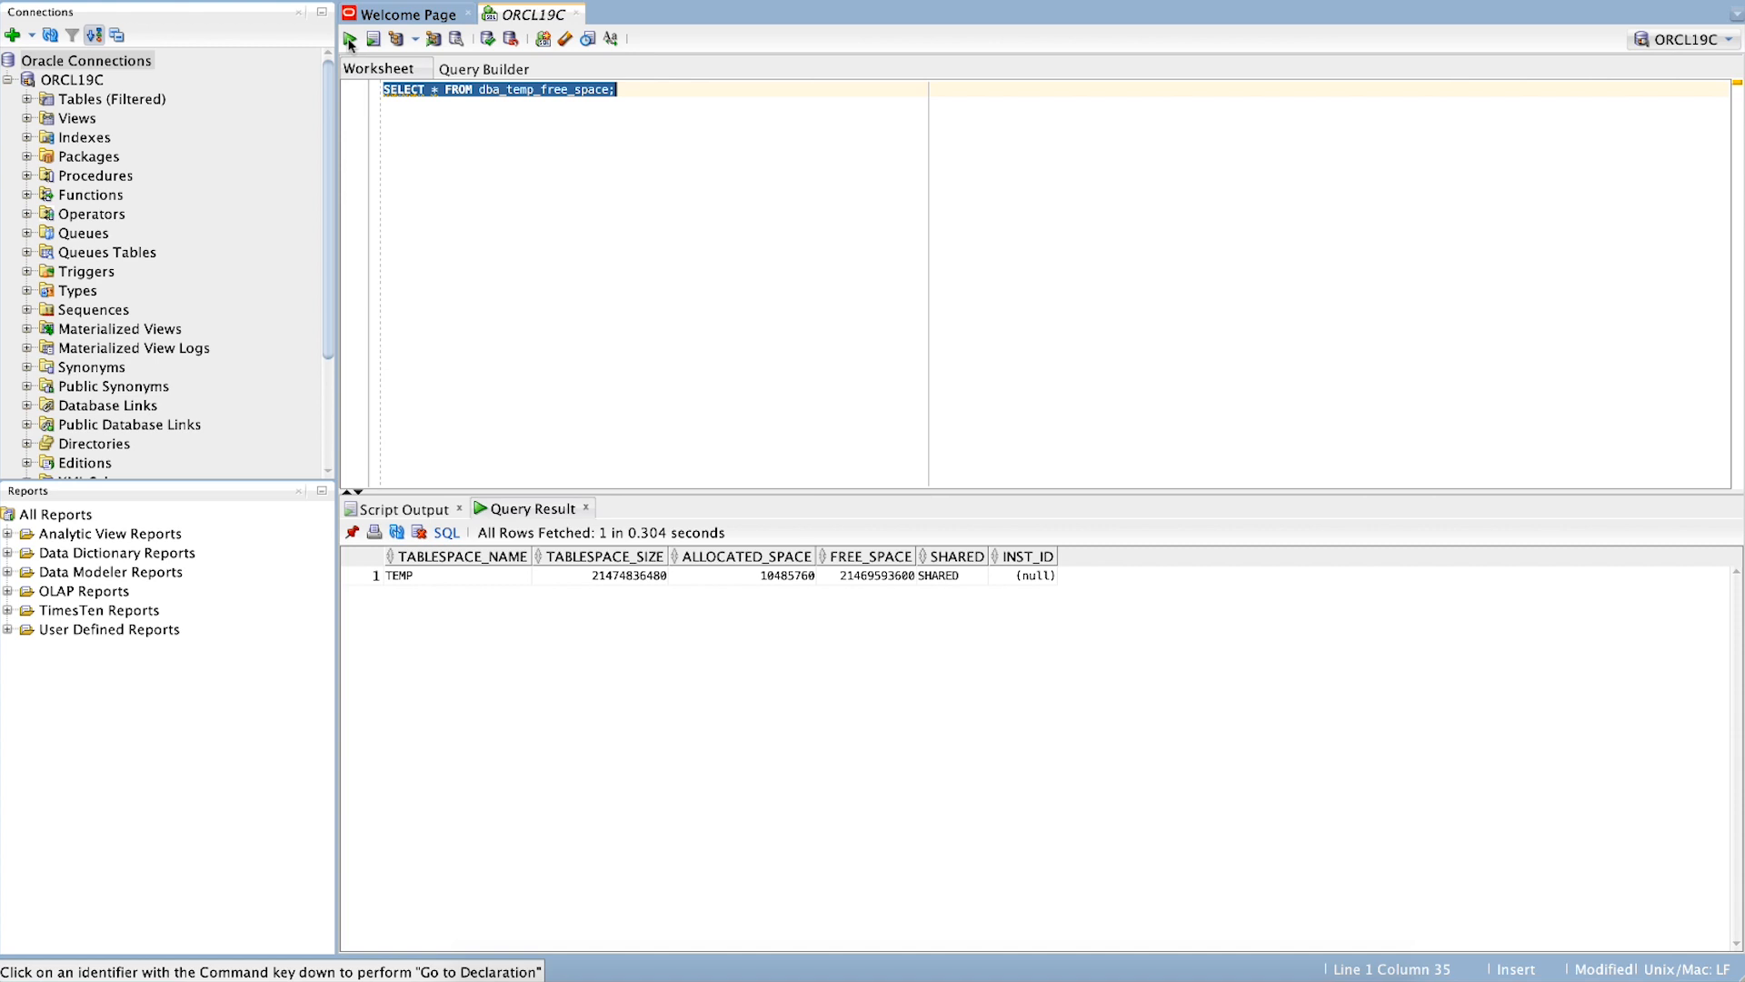
mouse_move(351, 38)
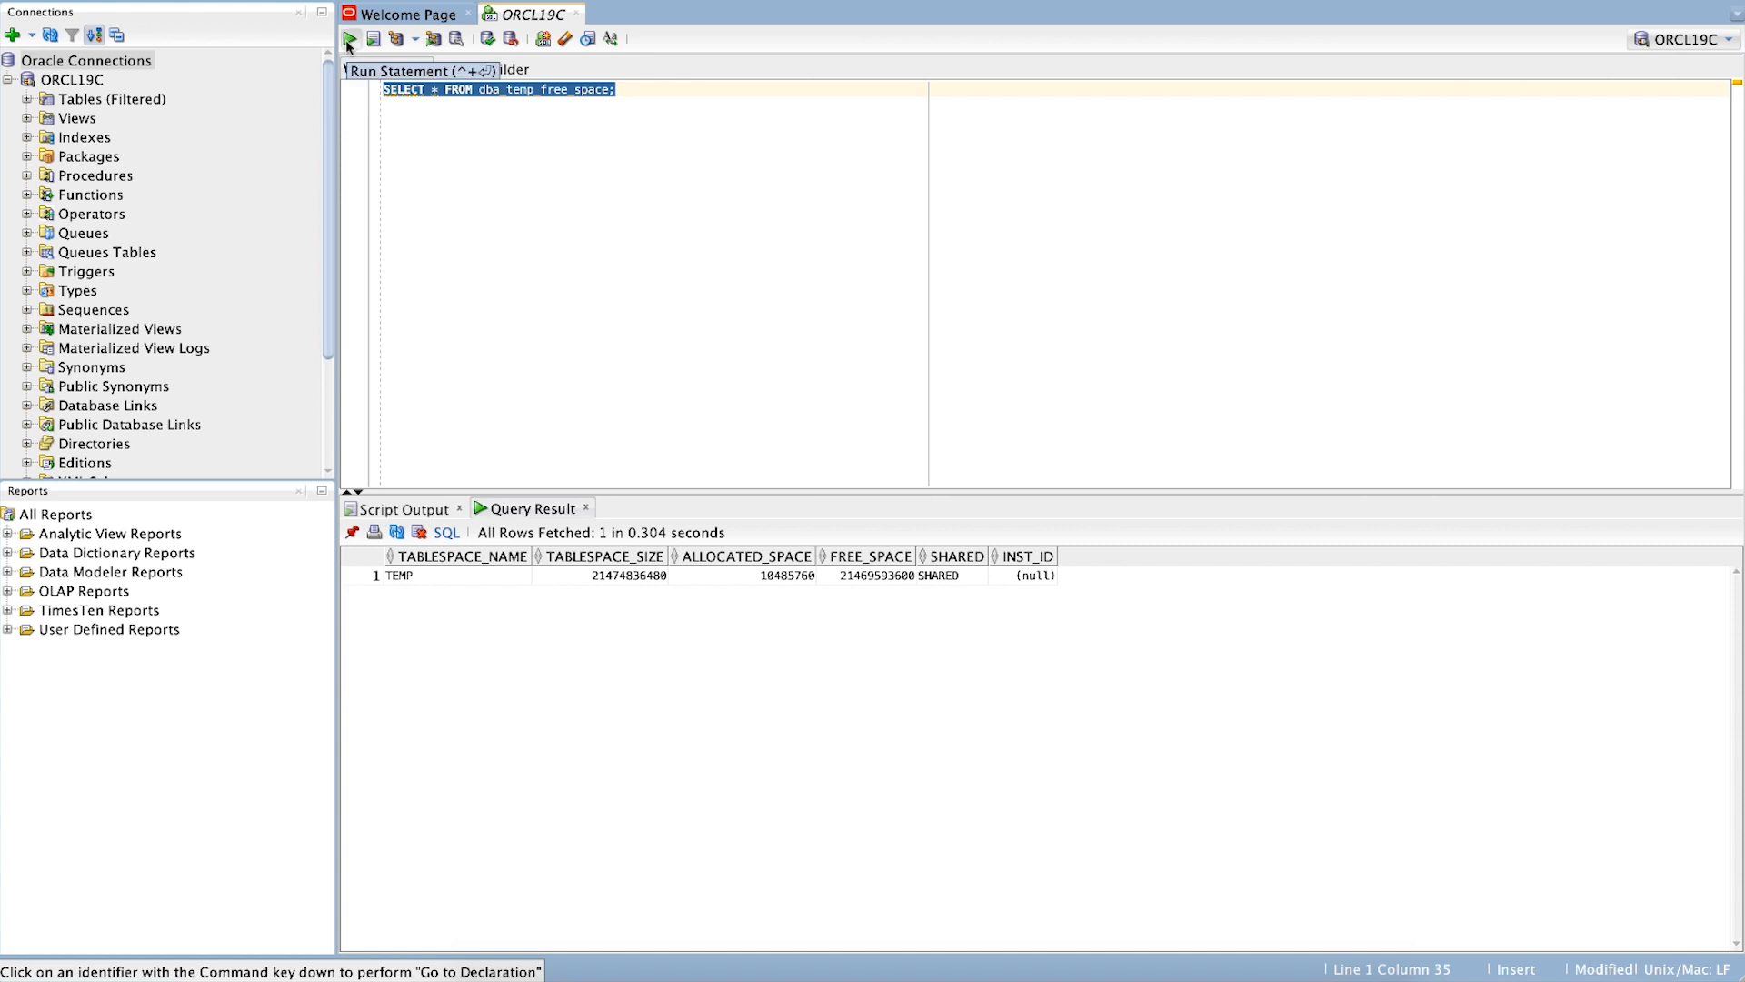
text(ALTER TABLESPACE temp RESIZE 10g;)
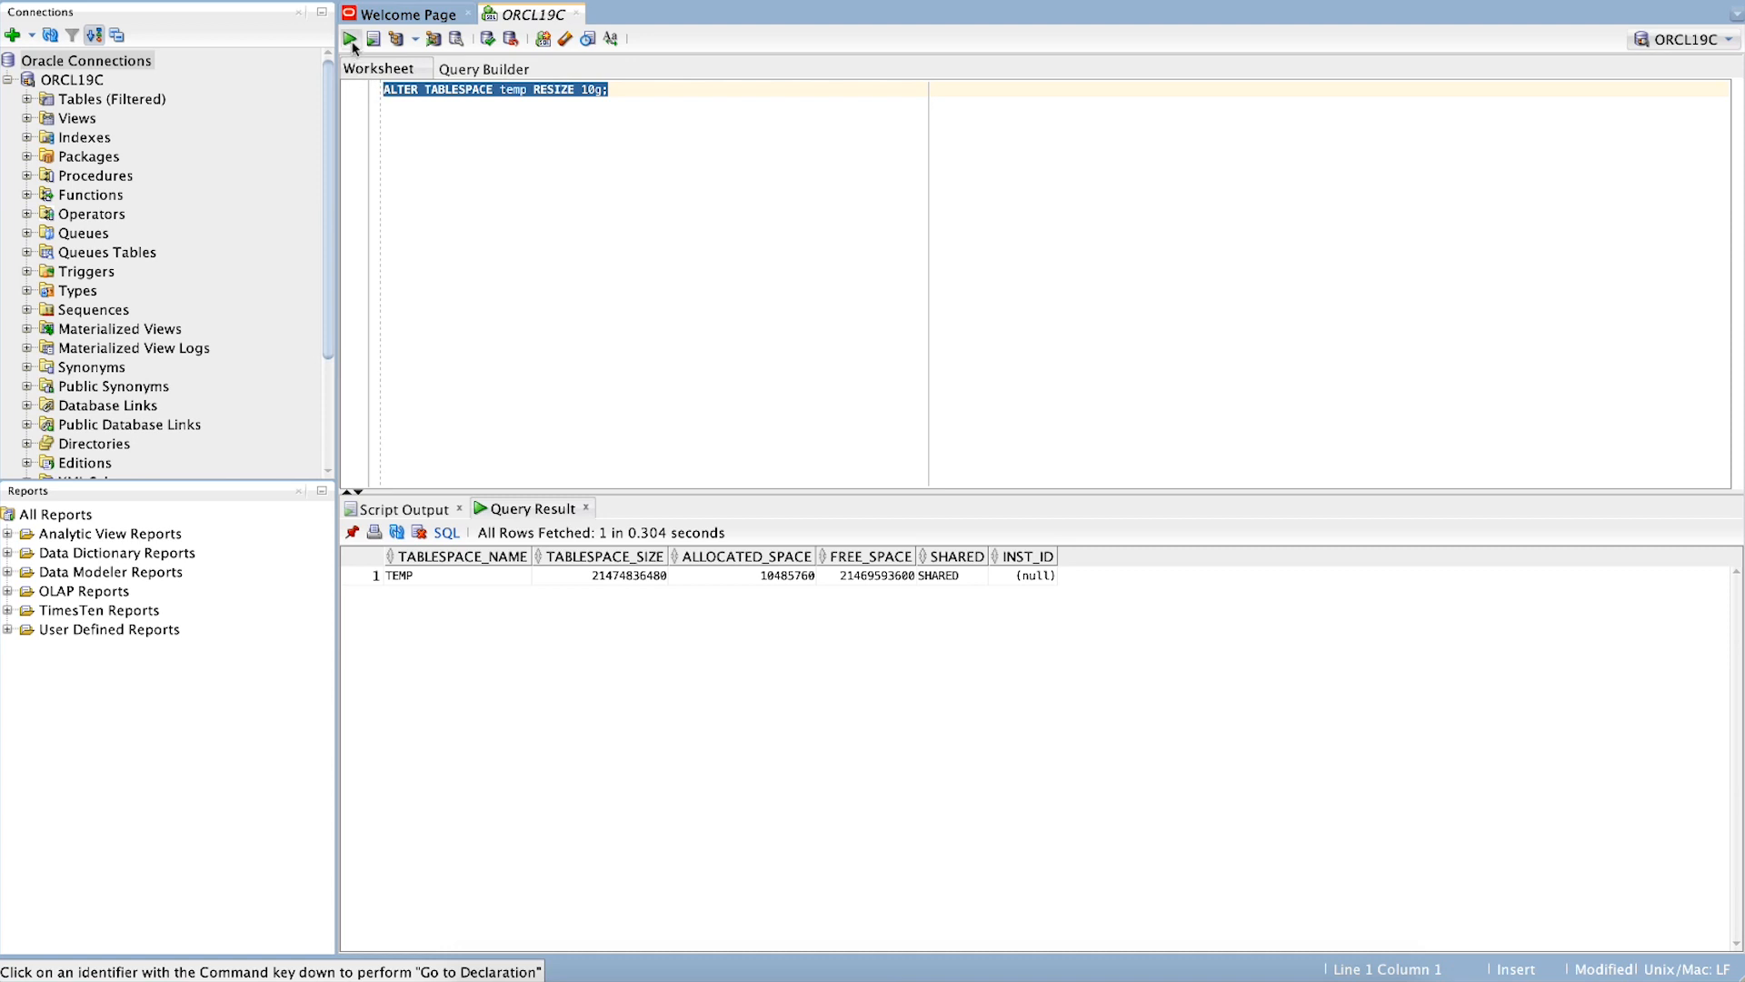
click(373, 38)
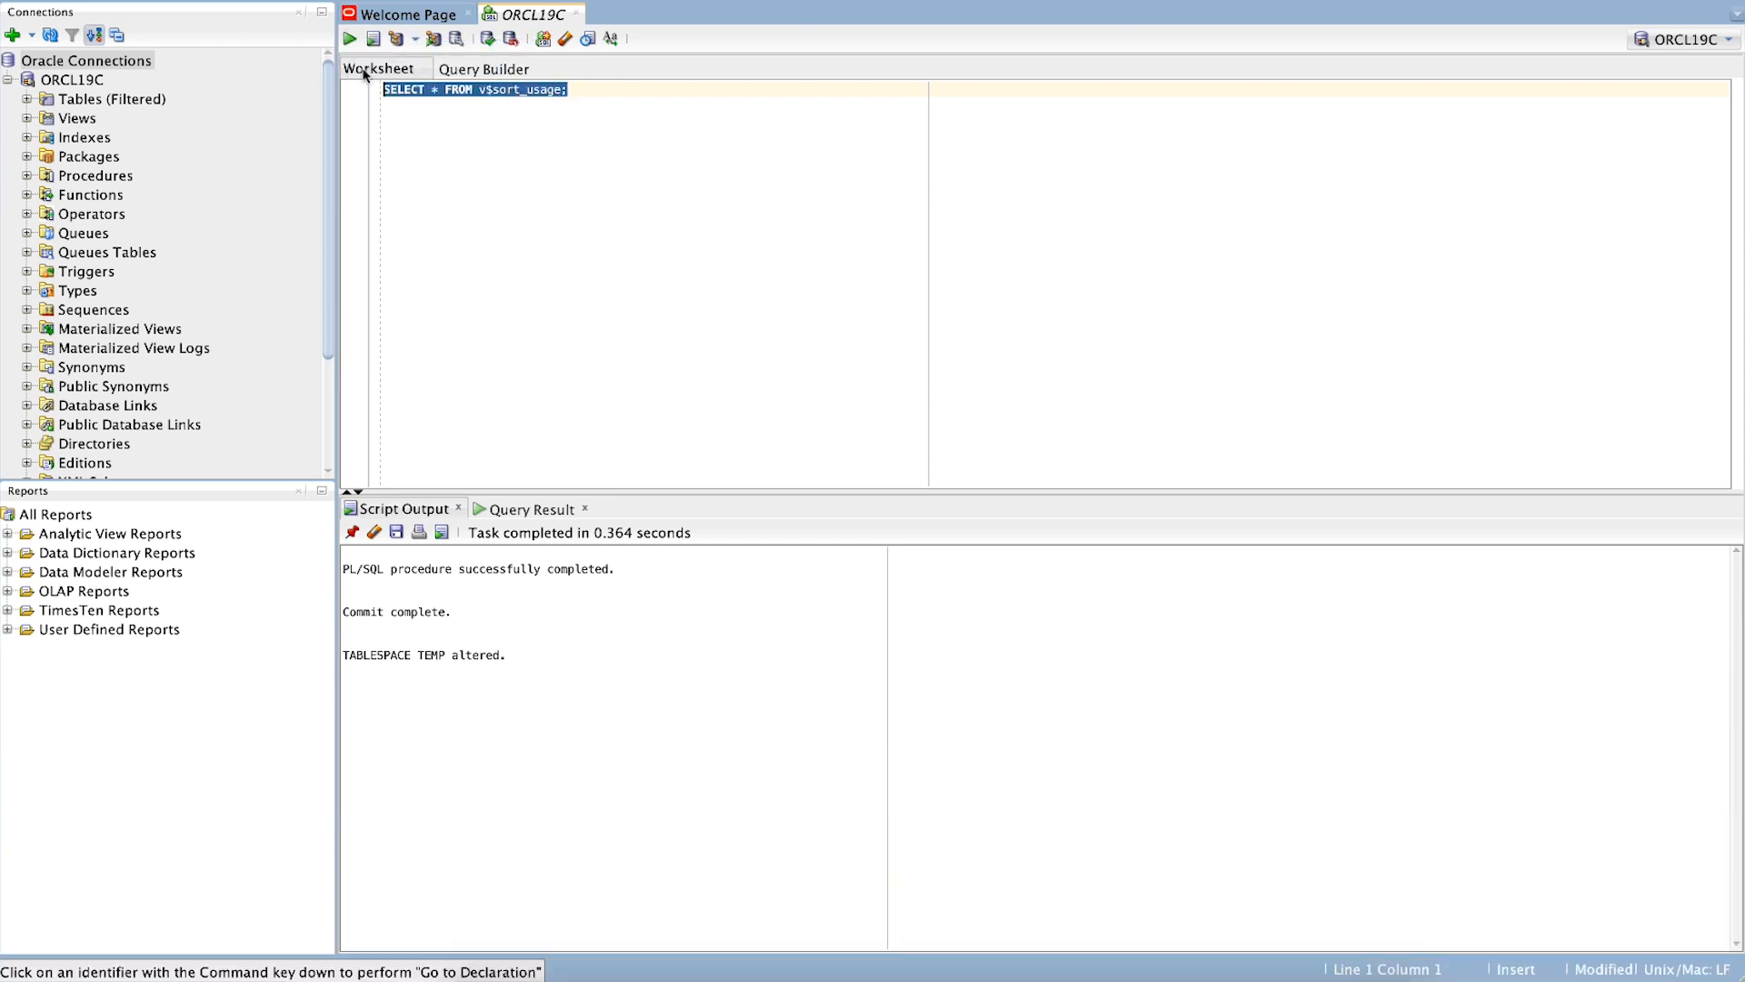
click(349, 38)
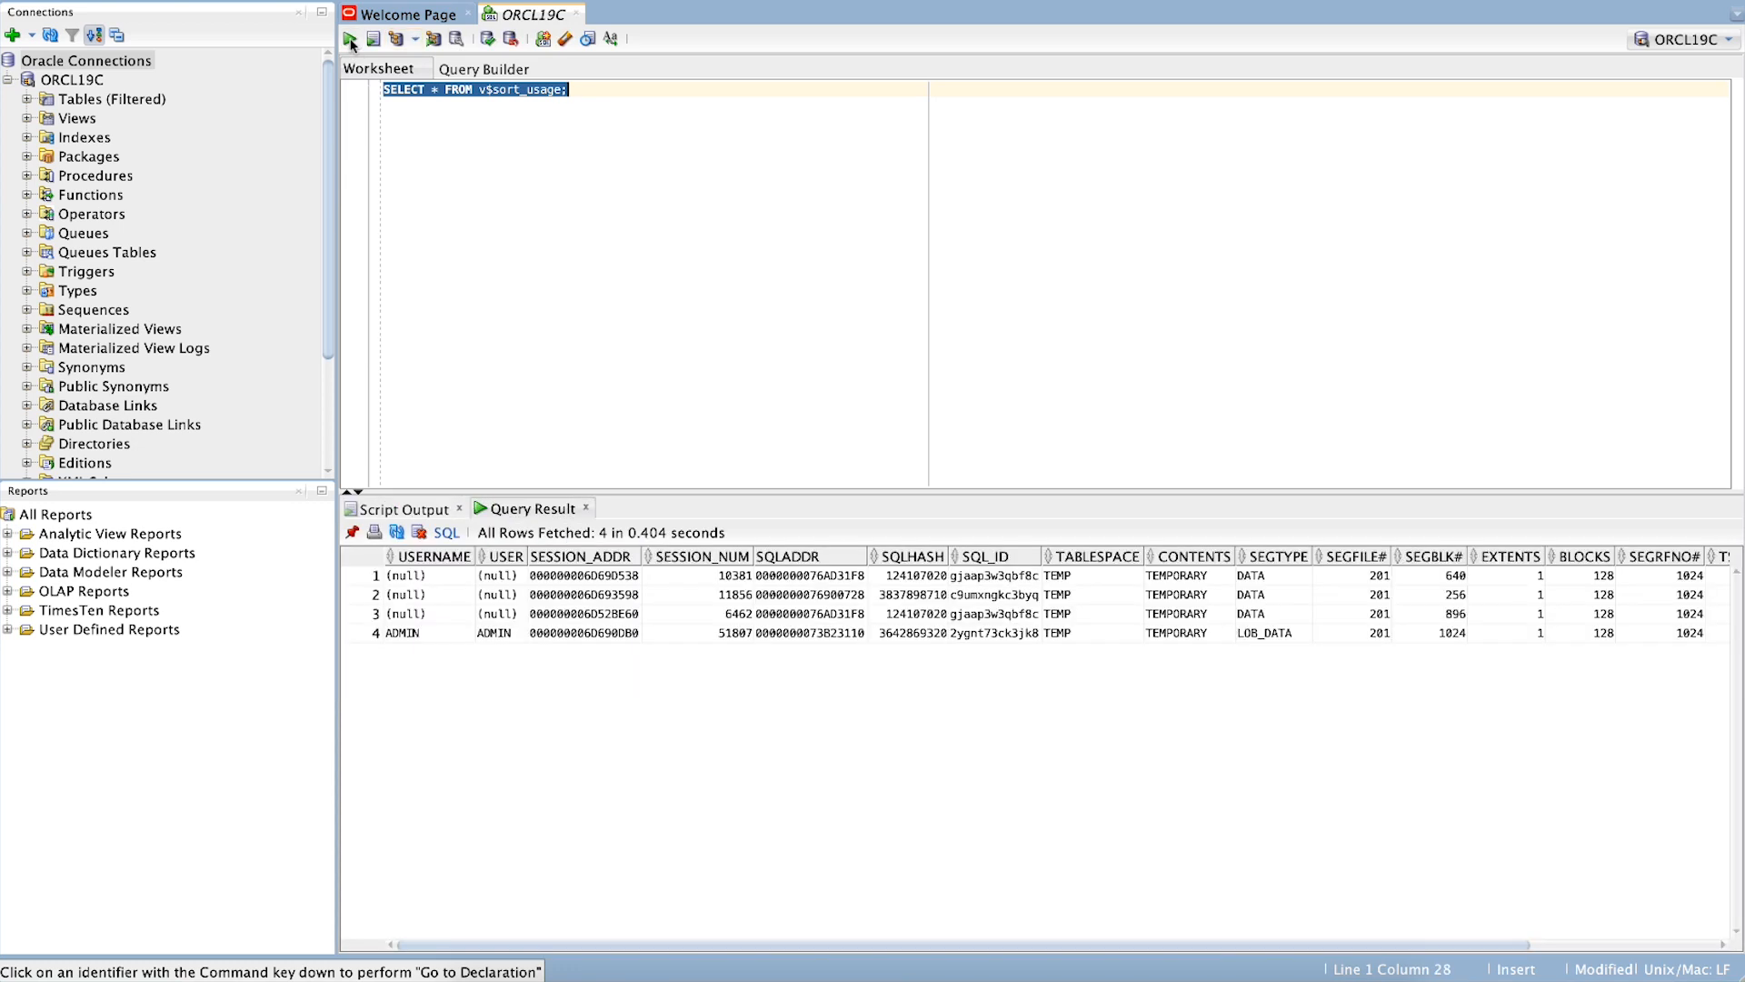